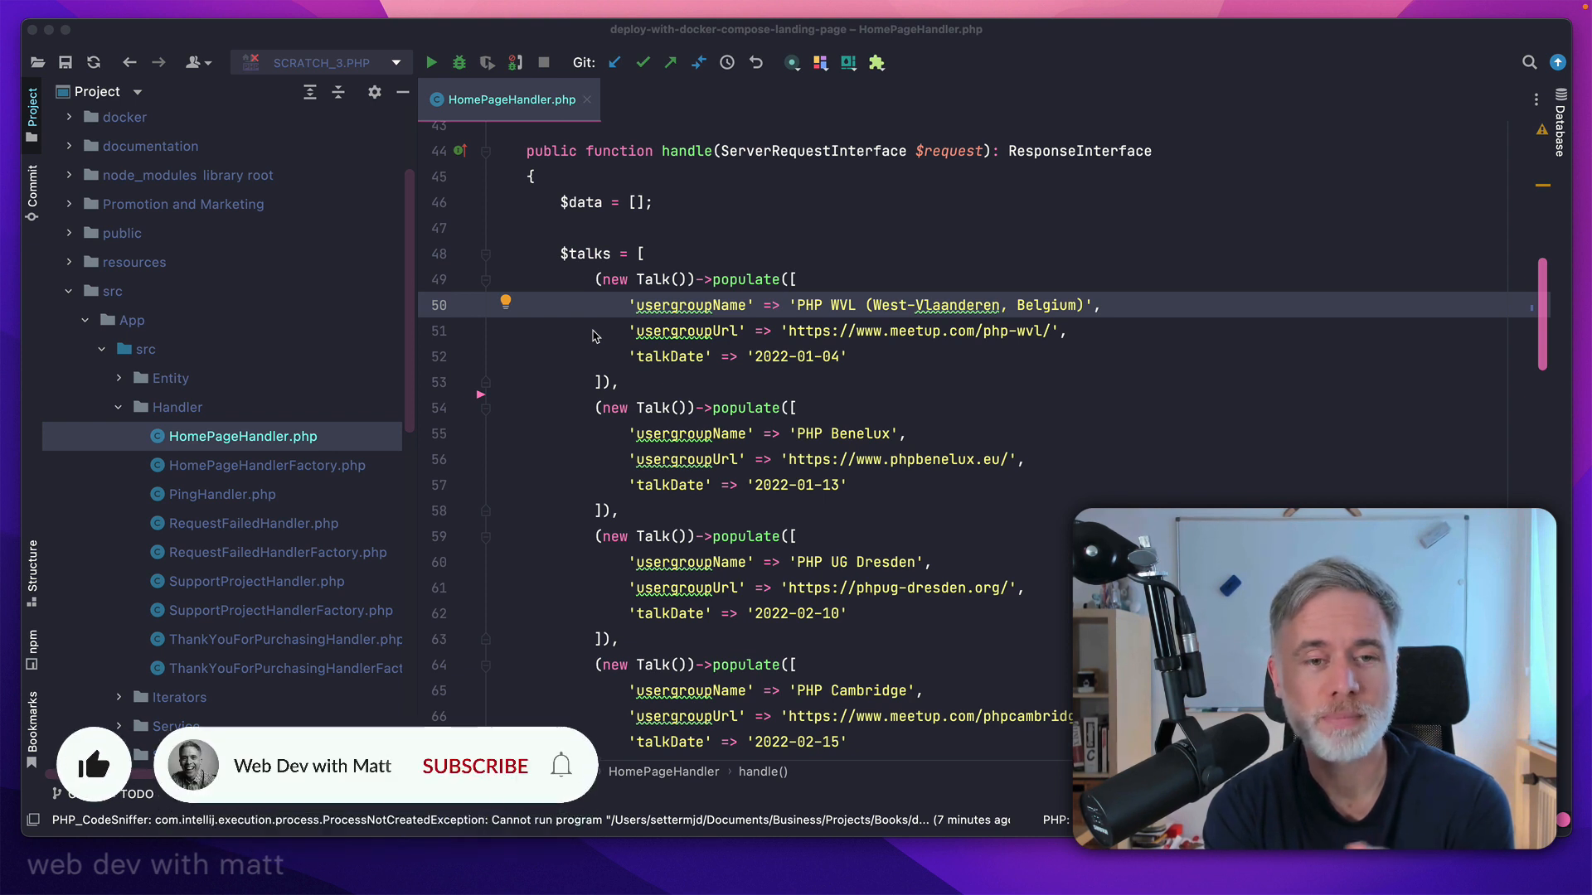
Select the PHP WVL and PHP Benelux Talk populate blocks (lines 49–58)
click(559, 766)
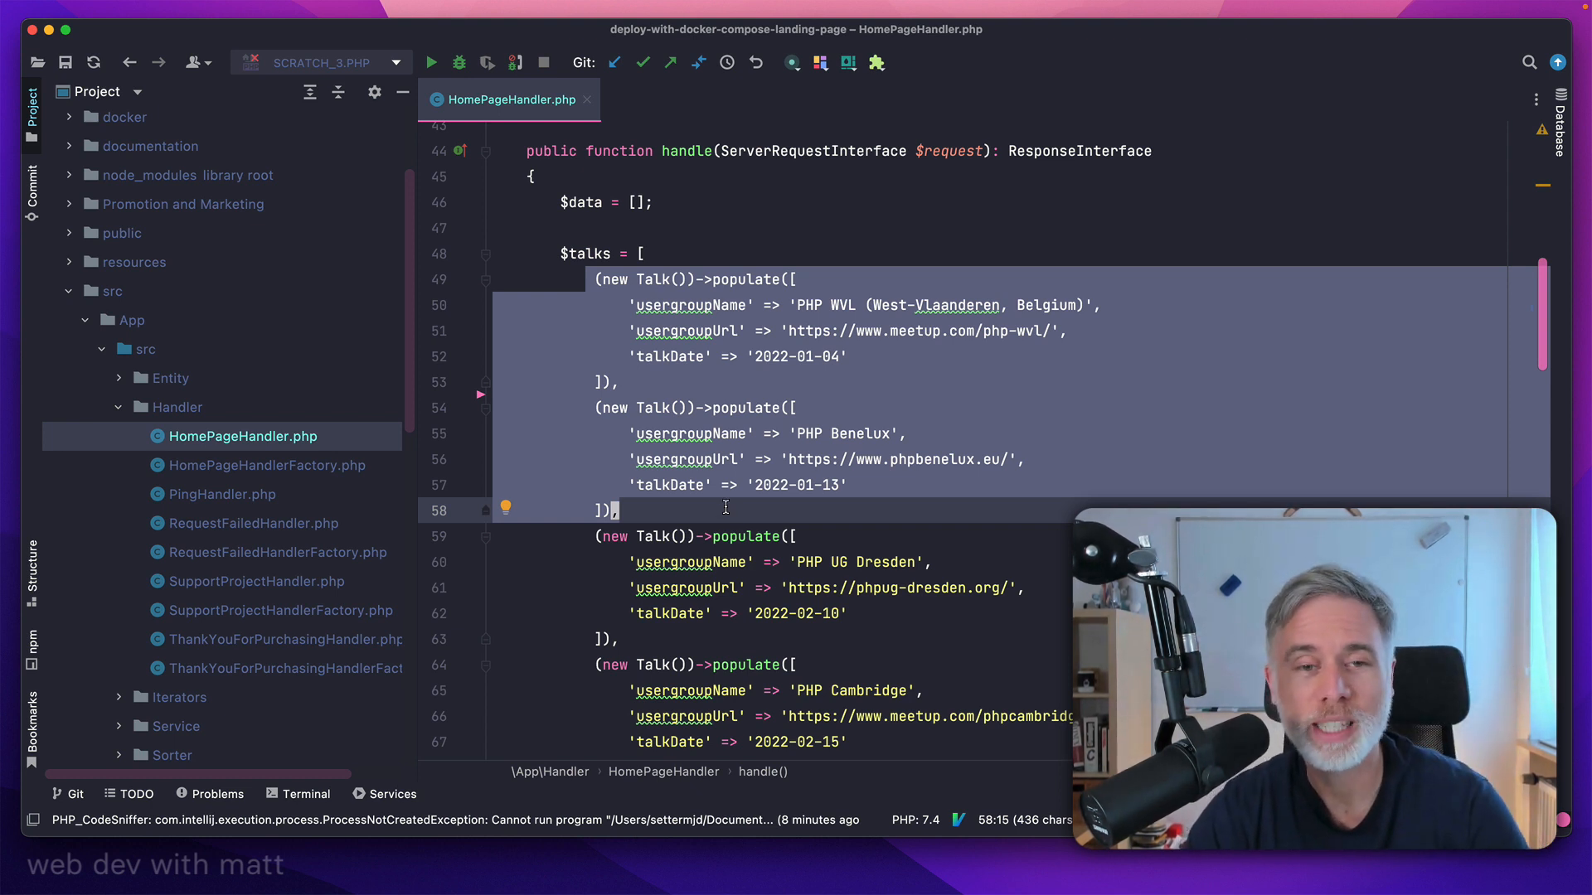
Extend the selection to start at line 49 and bring up the context menu for it
click(670, 511)
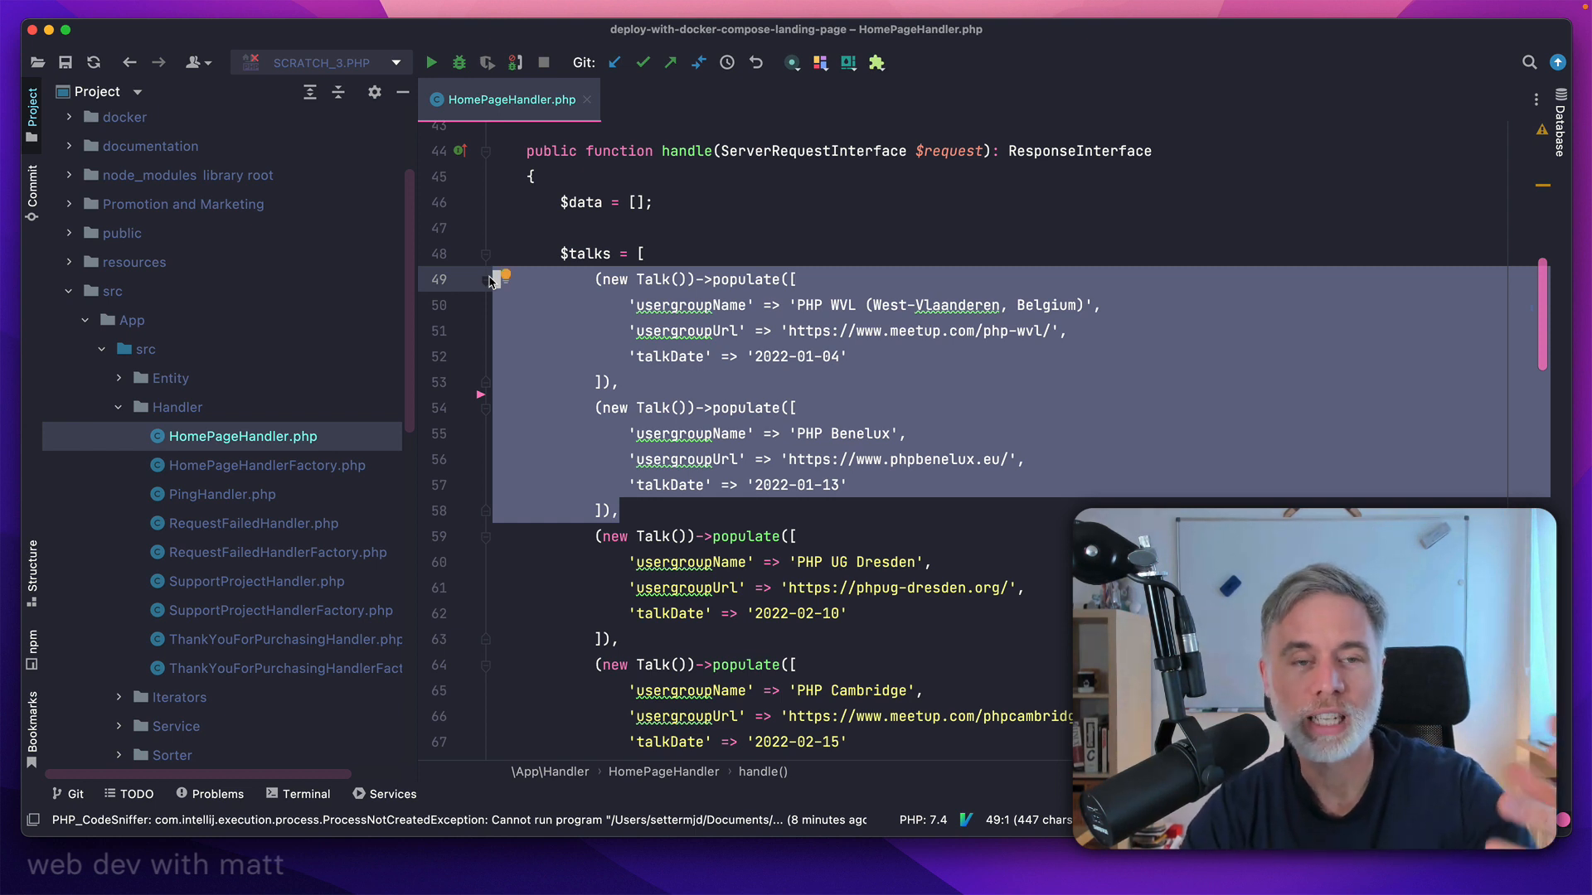
mouse_move(556, 295)
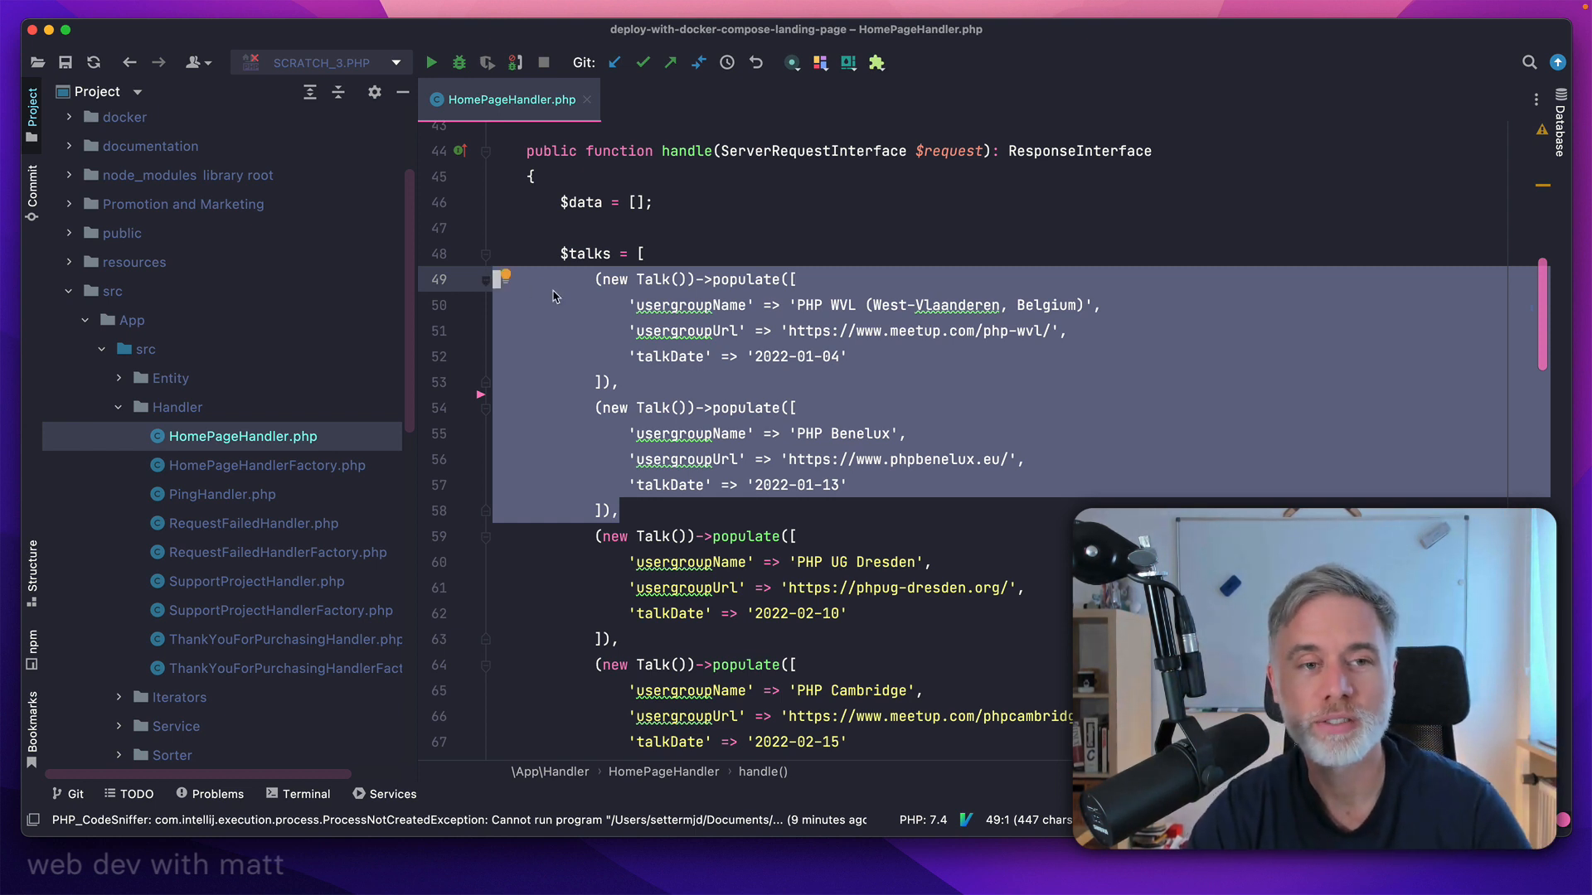
right_click(554, 295)
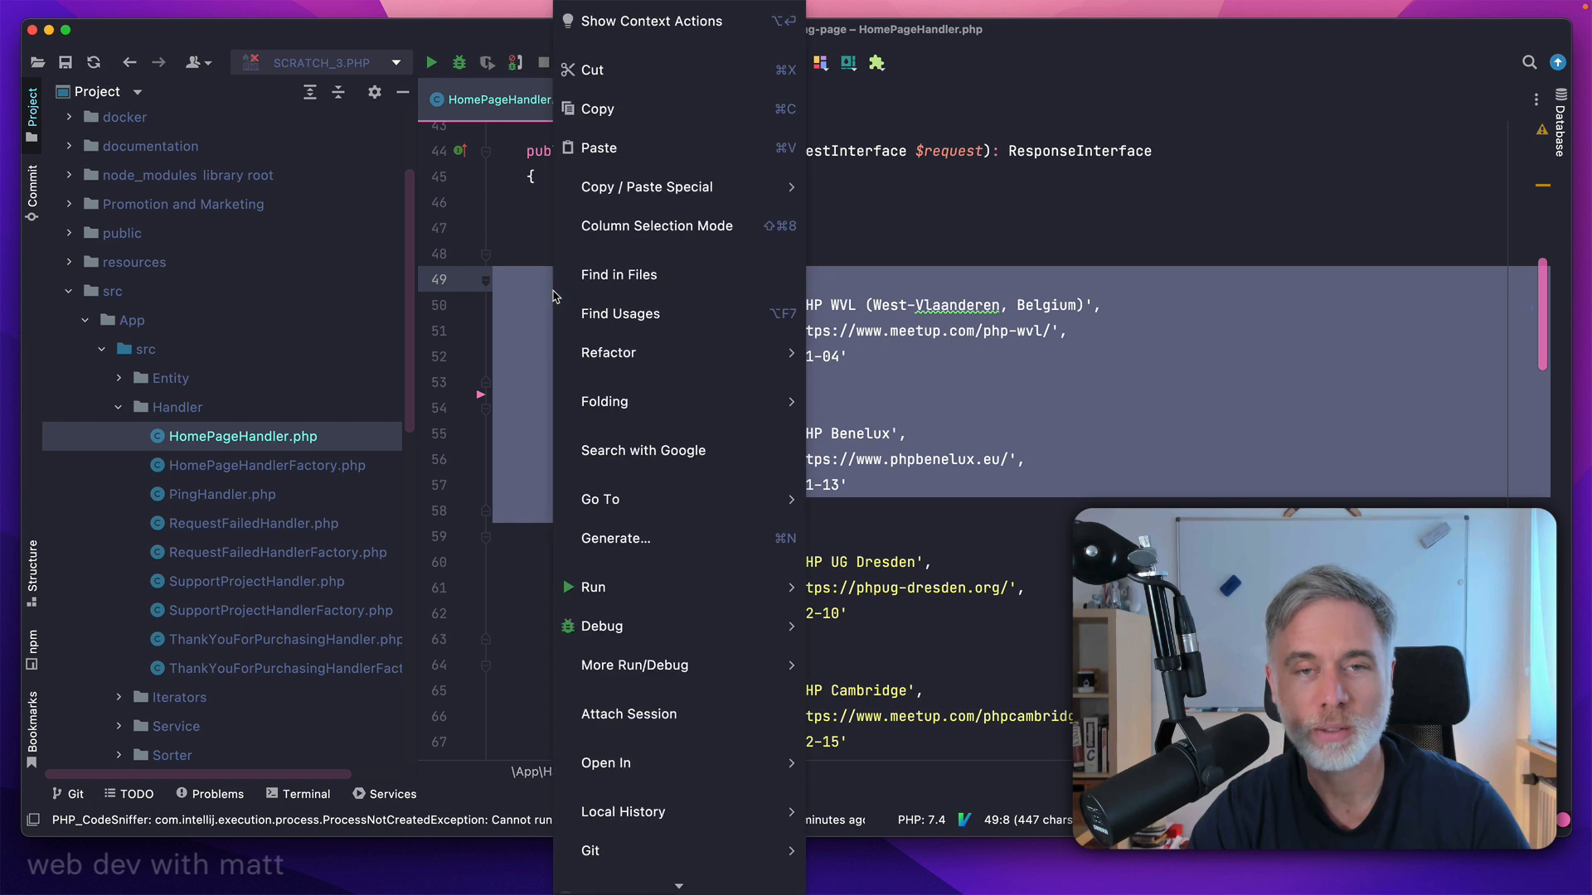
mouse_move(678, 665)
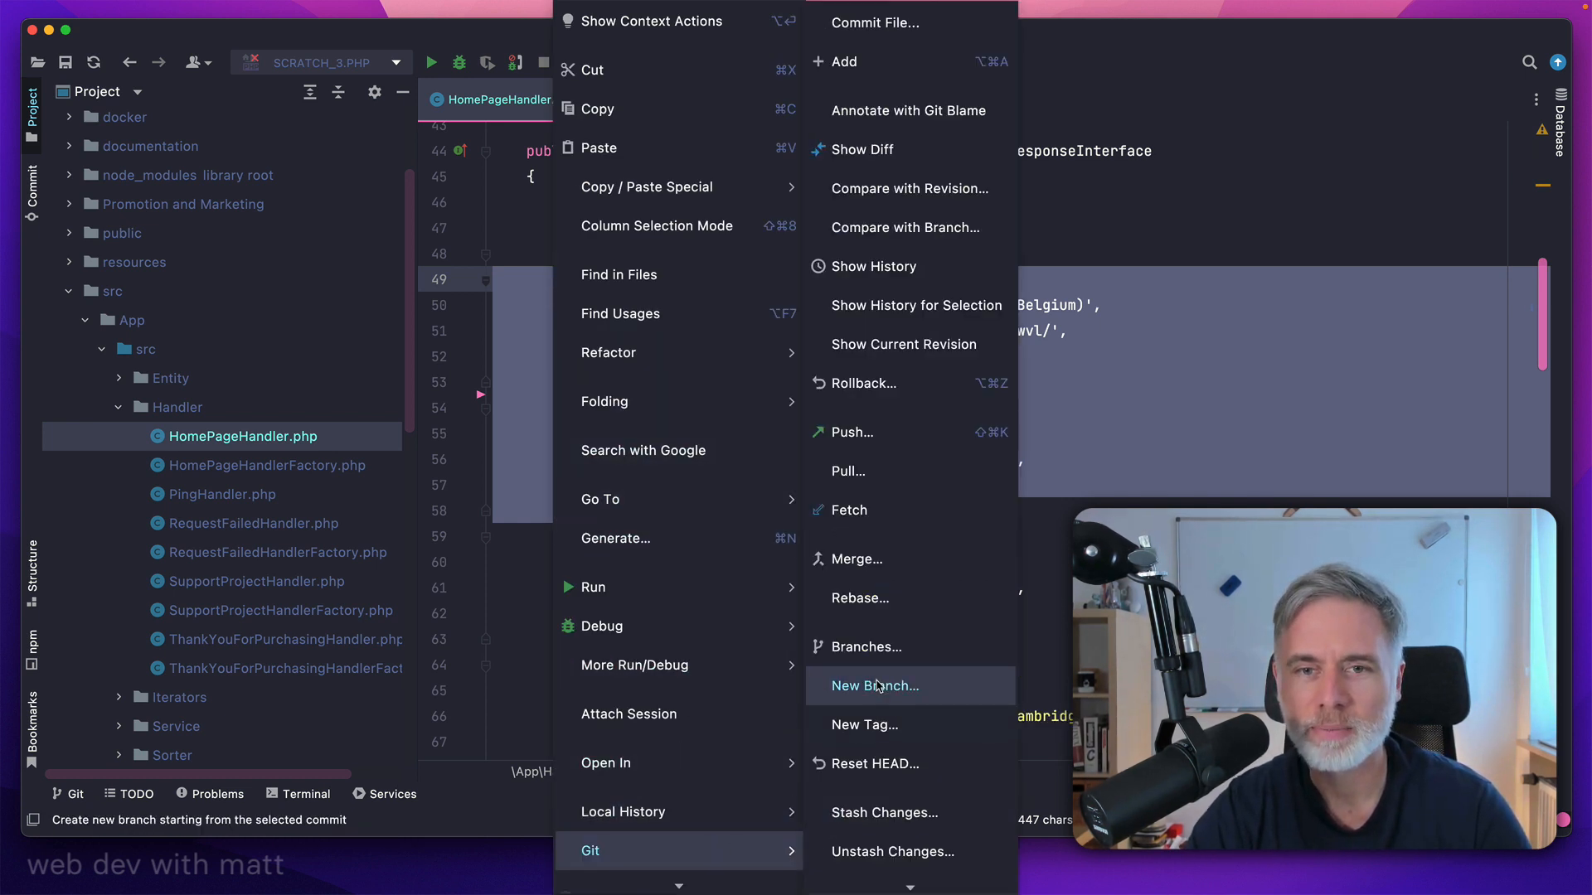
mouse_move(915, 305)
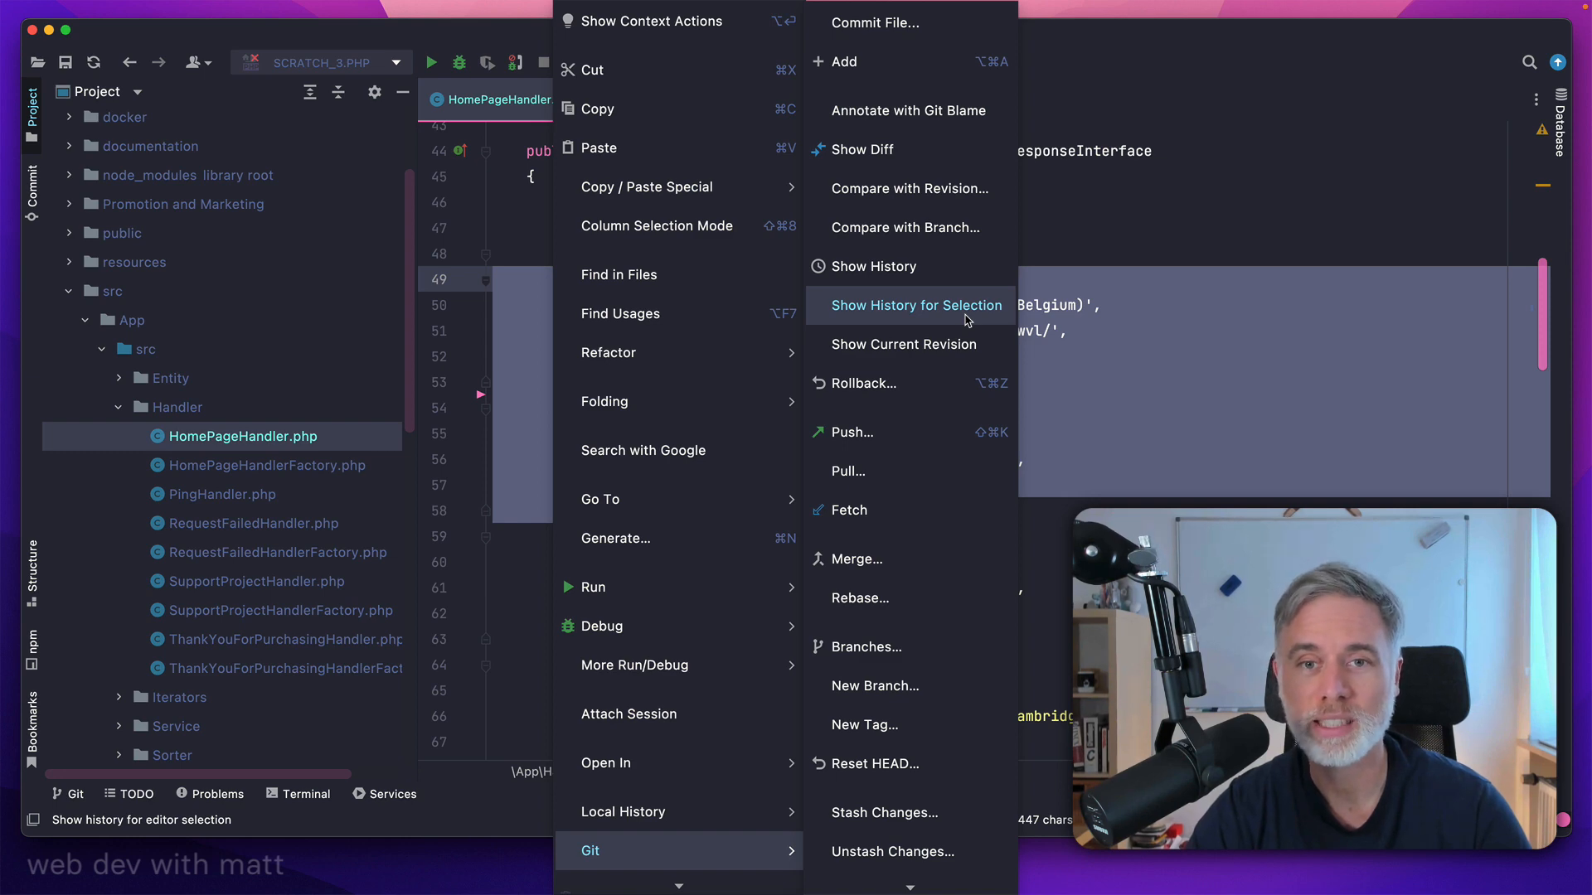
Show the Git History for Selection for just the selected talk lines
click(916, 305)
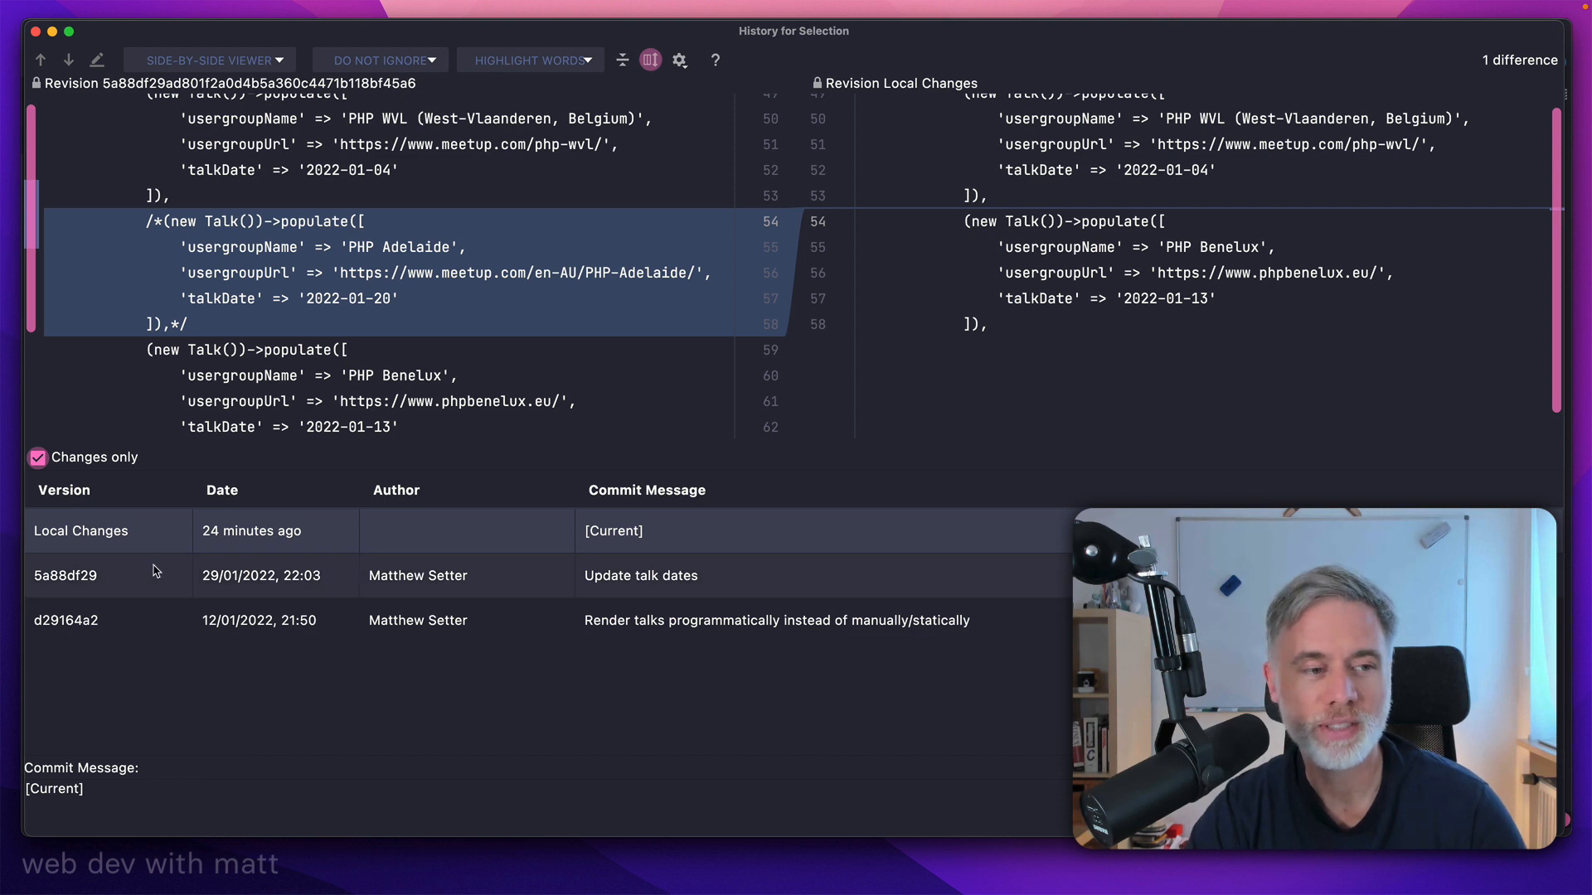
View the diff of the 'Update talk dates' commit that commented out the PHP Adelaide talk
click(65, 576)
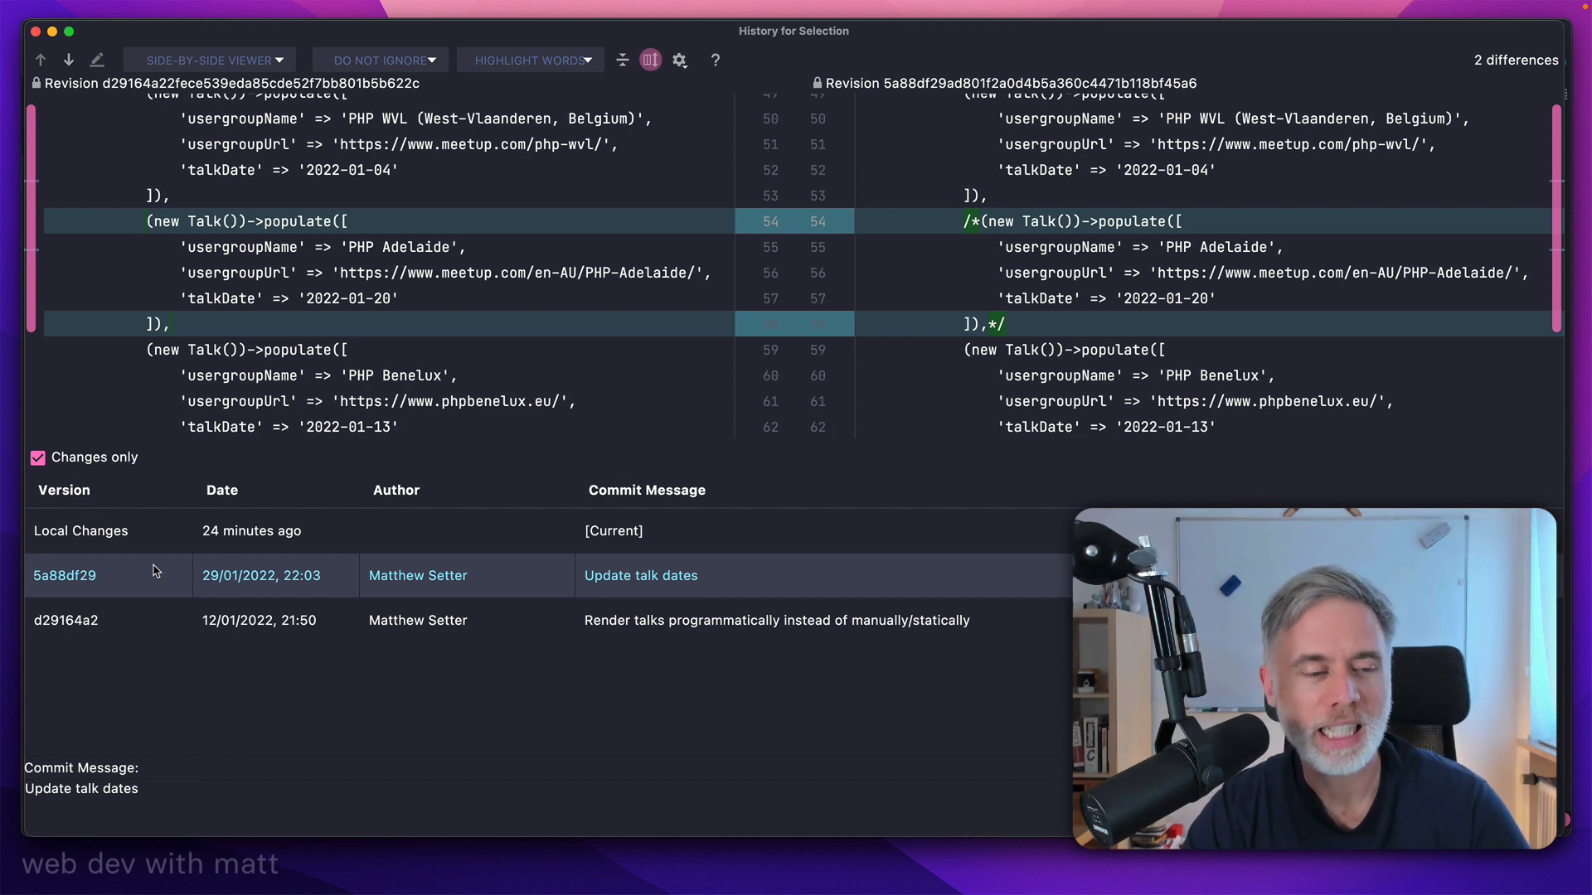
mouse_move(152, 572)
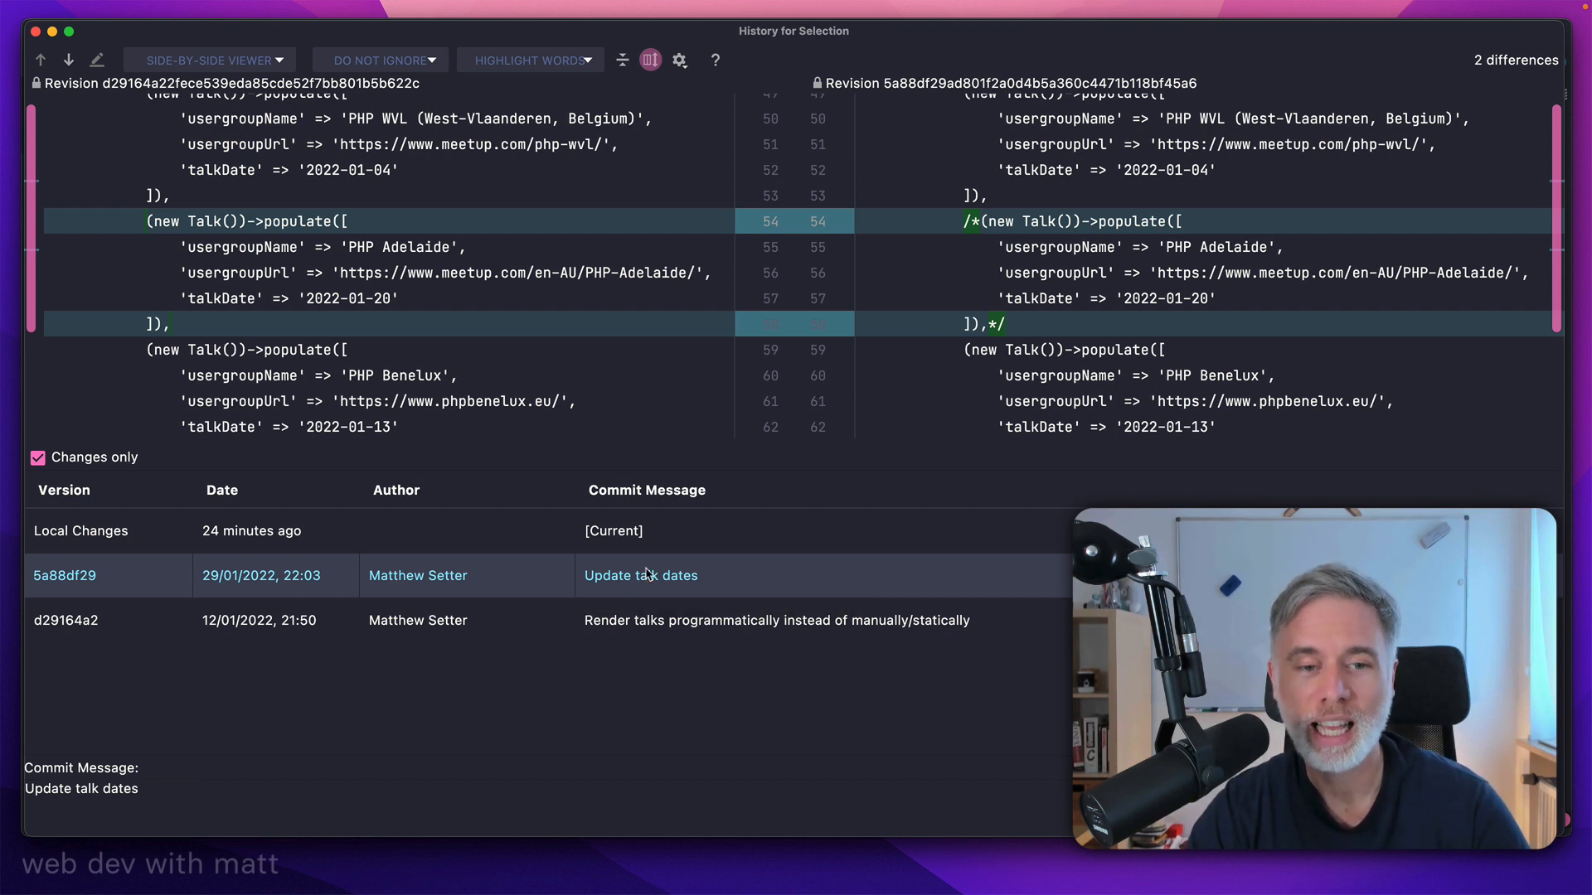
mouse_move(741, 579)
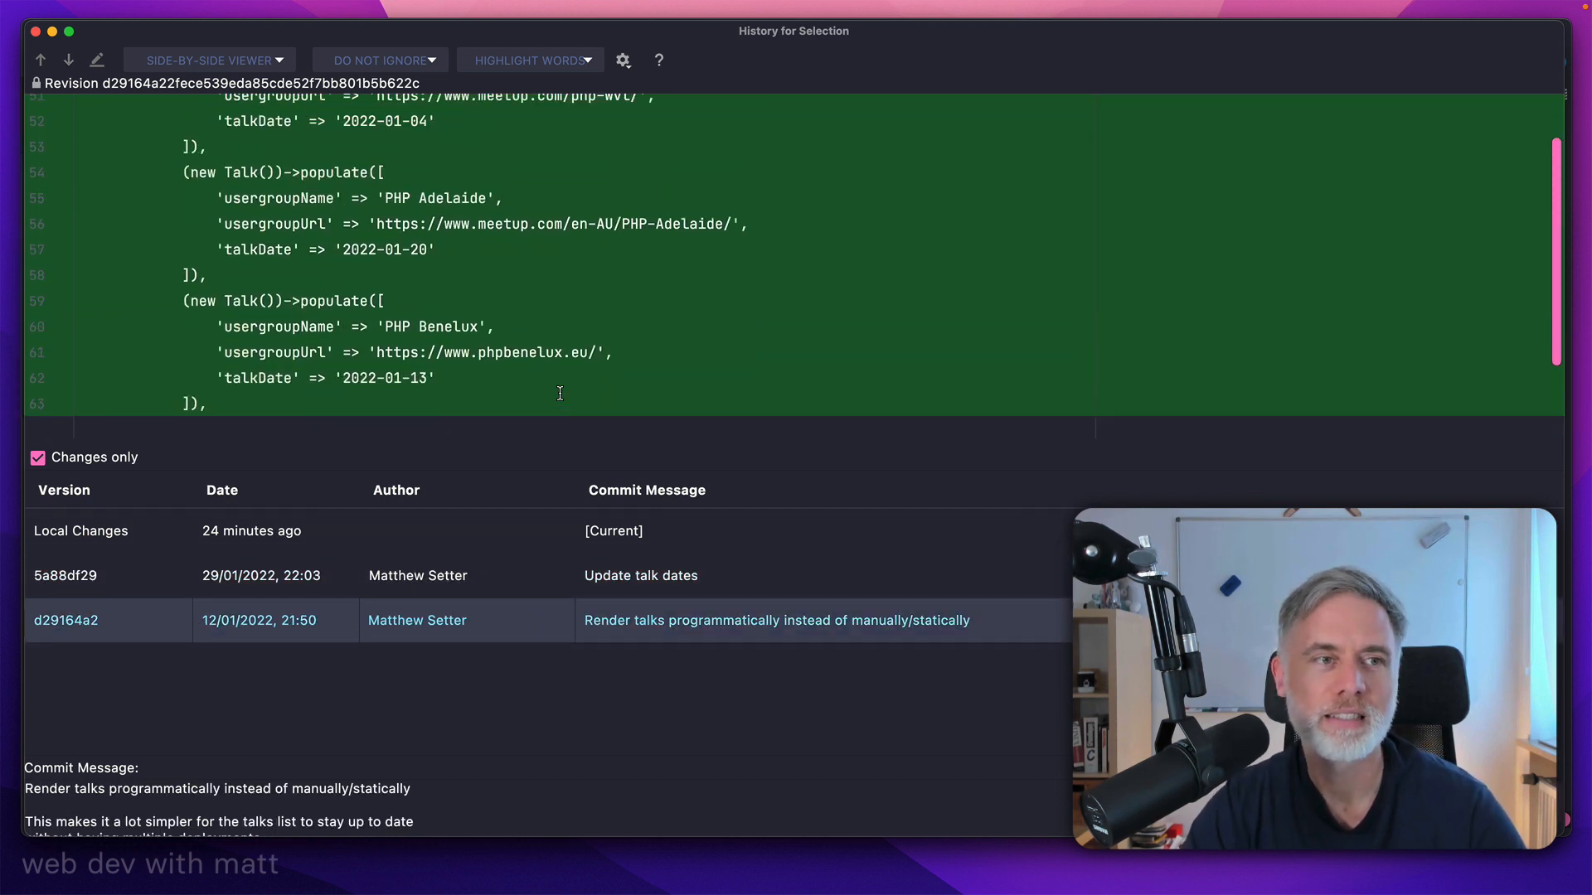
Review the other commit, close History for Selection and return to HomePageHandler.php
scroll(up, 3)
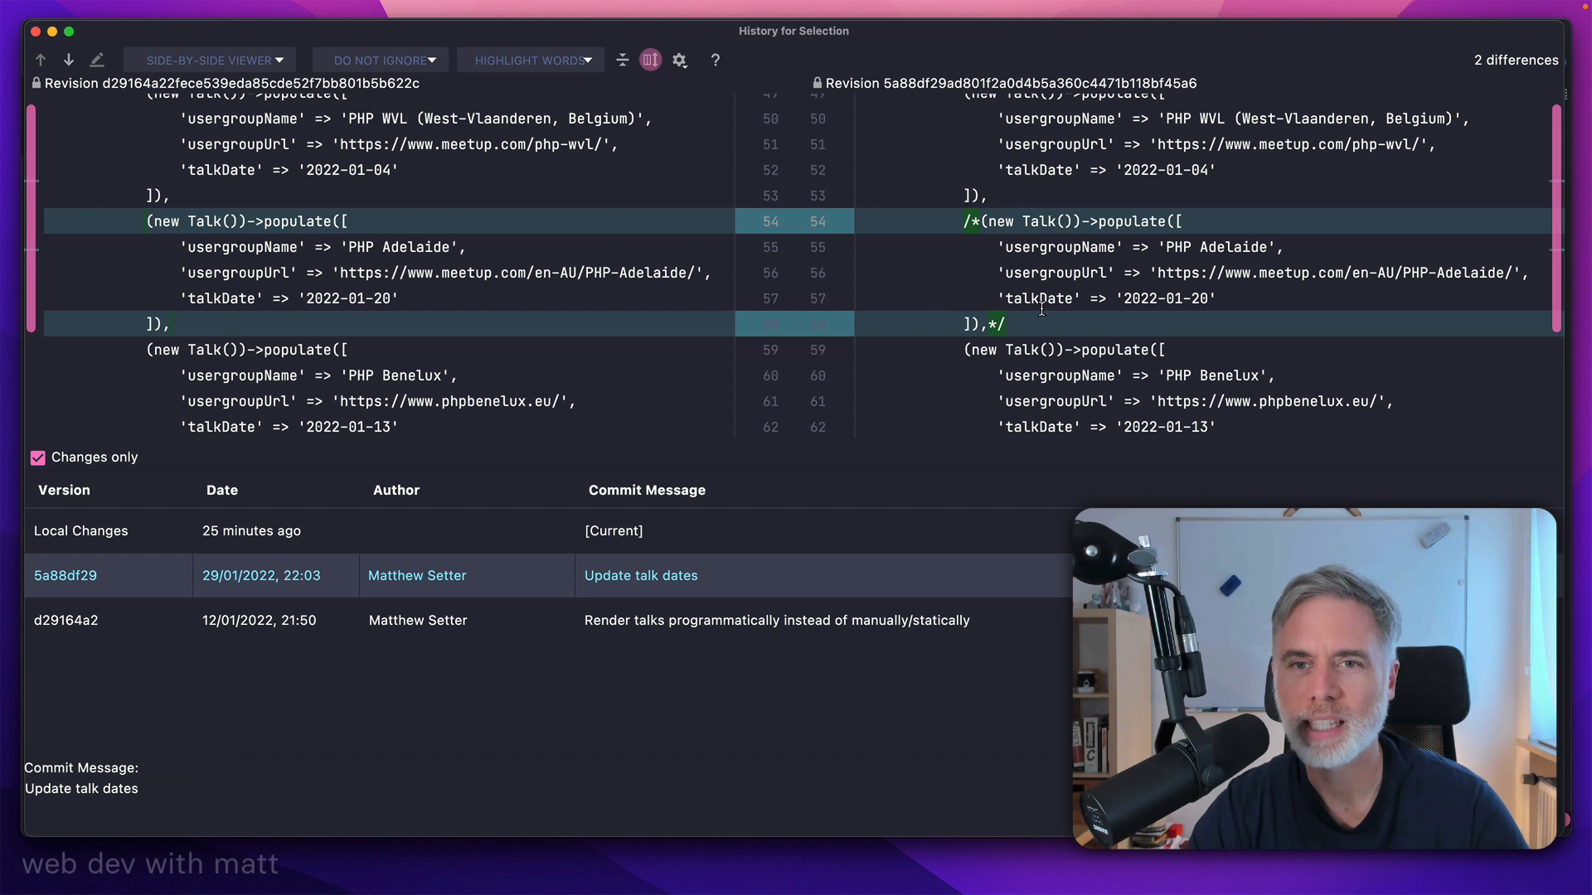
mouse_move(987, 271)
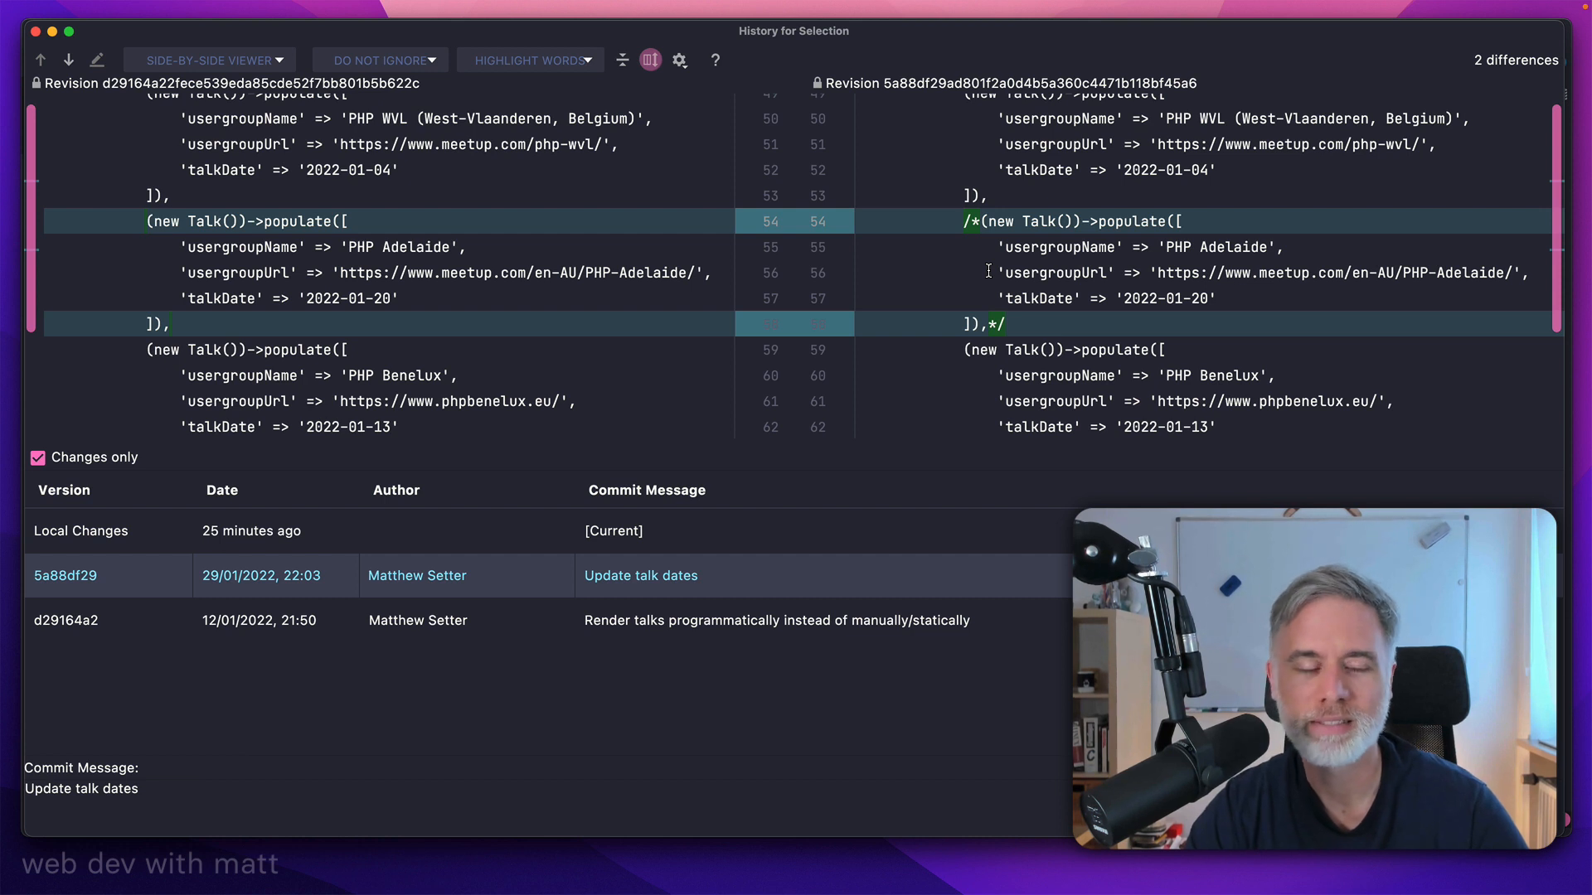
click(80, 531)
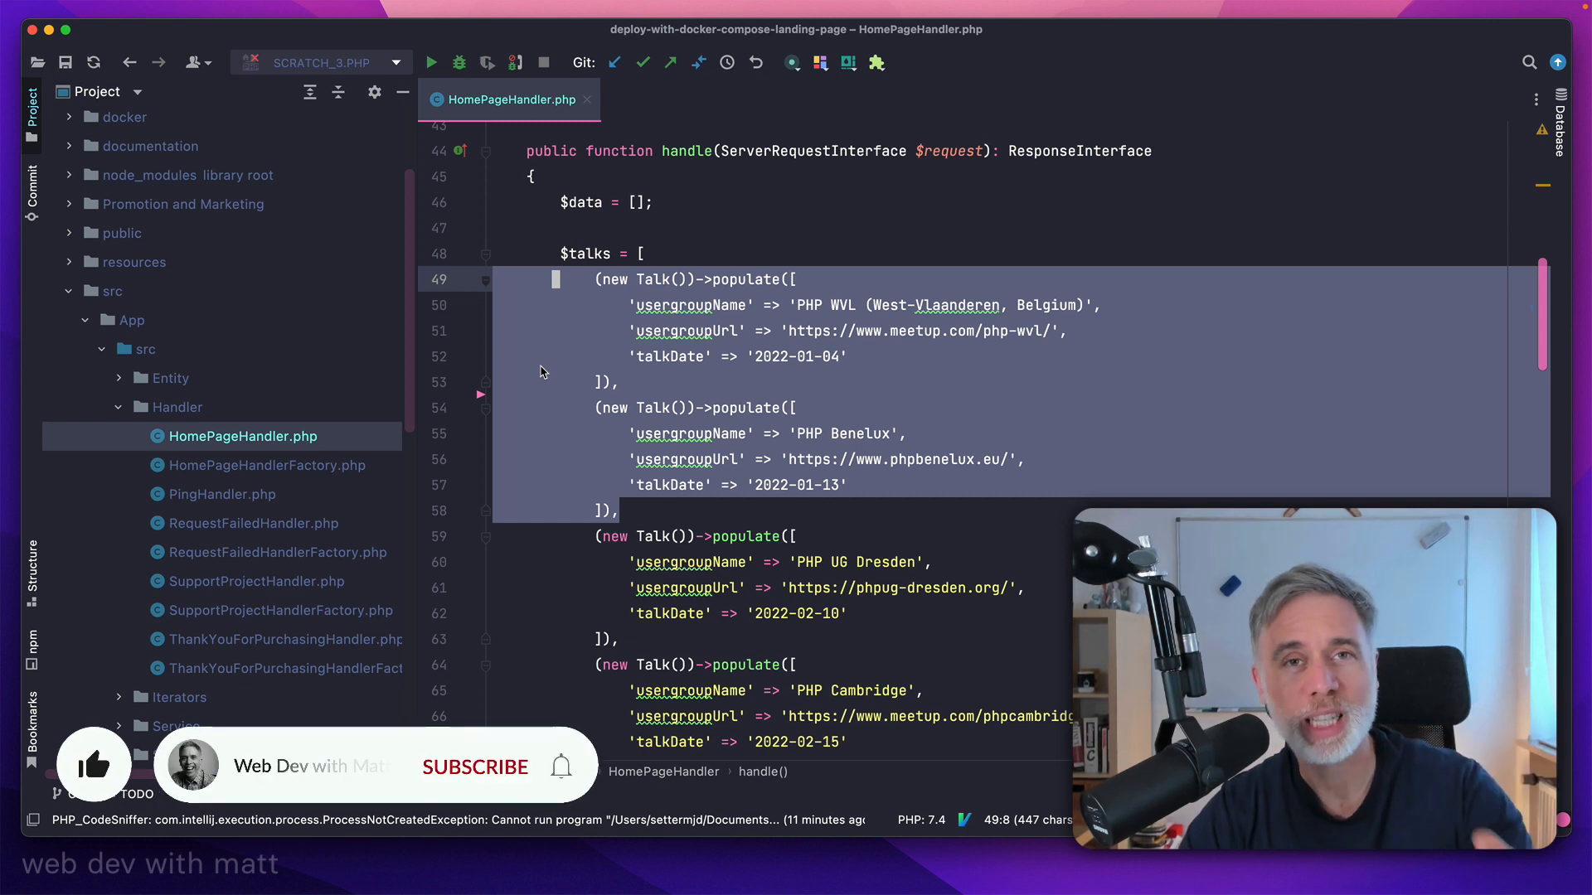
click(561, 766)
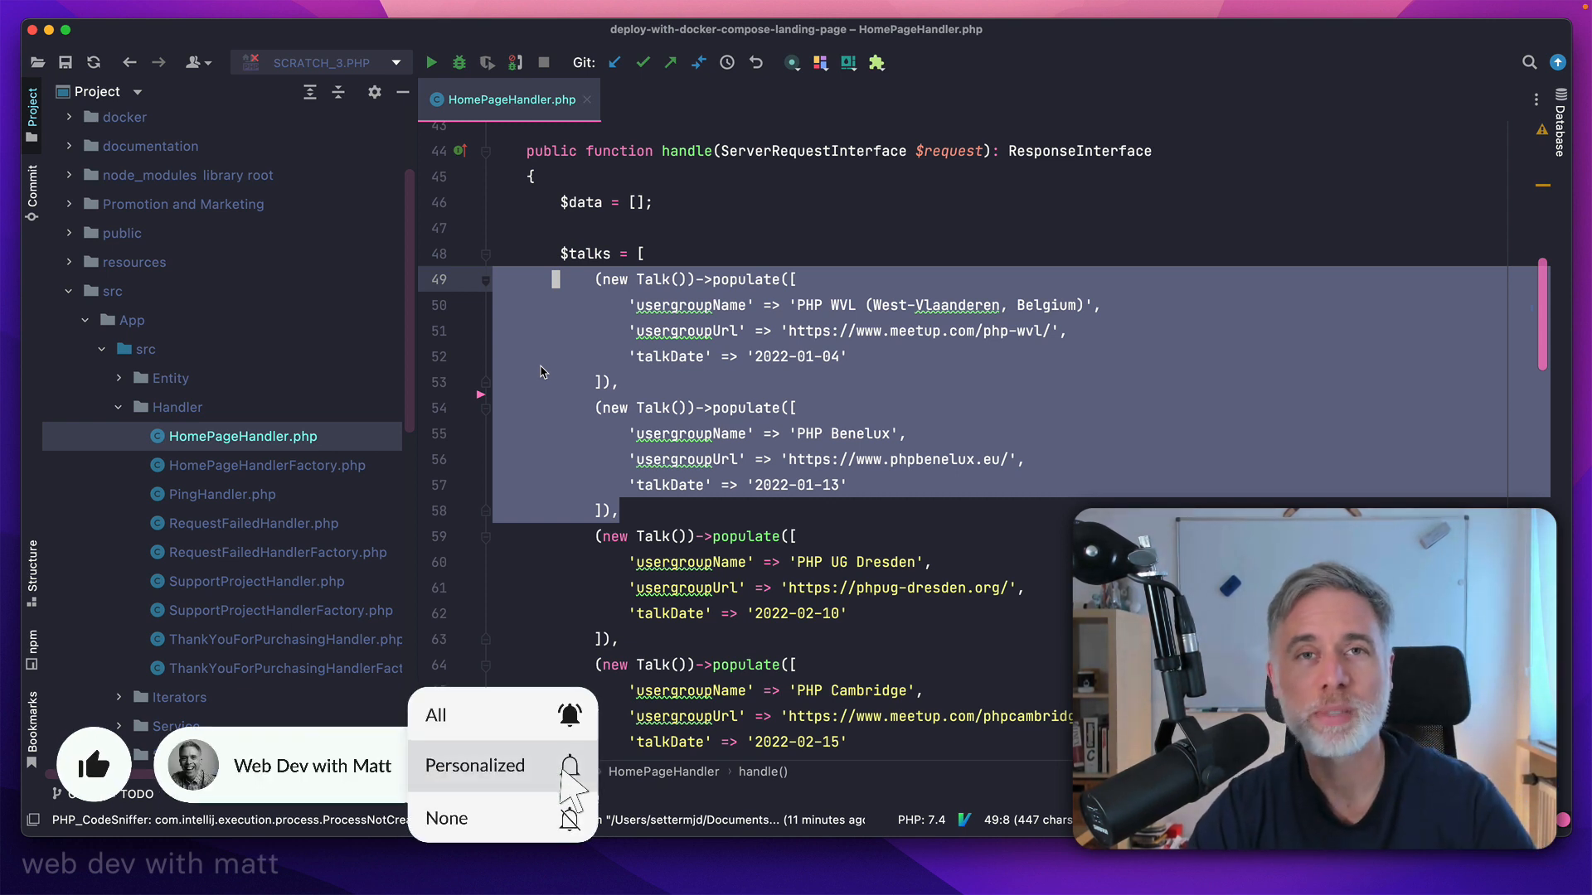